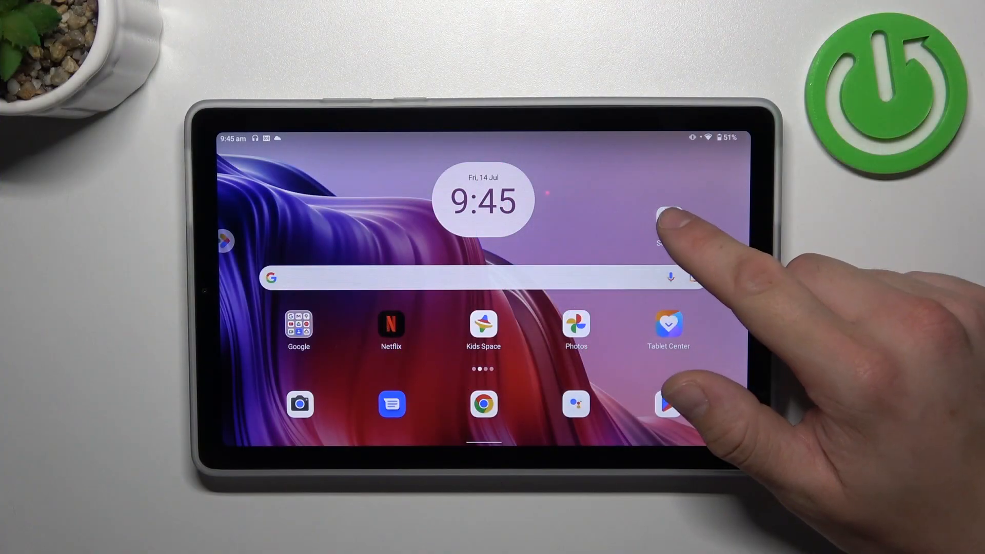
Step: Reach the Security page of the tablet's Settings app from the home screen
click(667, 233)
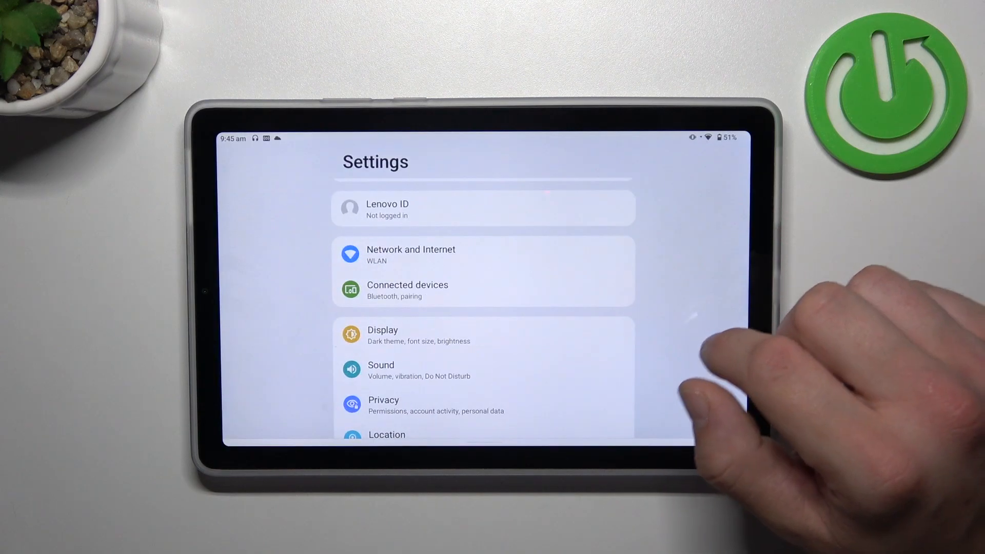
scroll(down, 3)
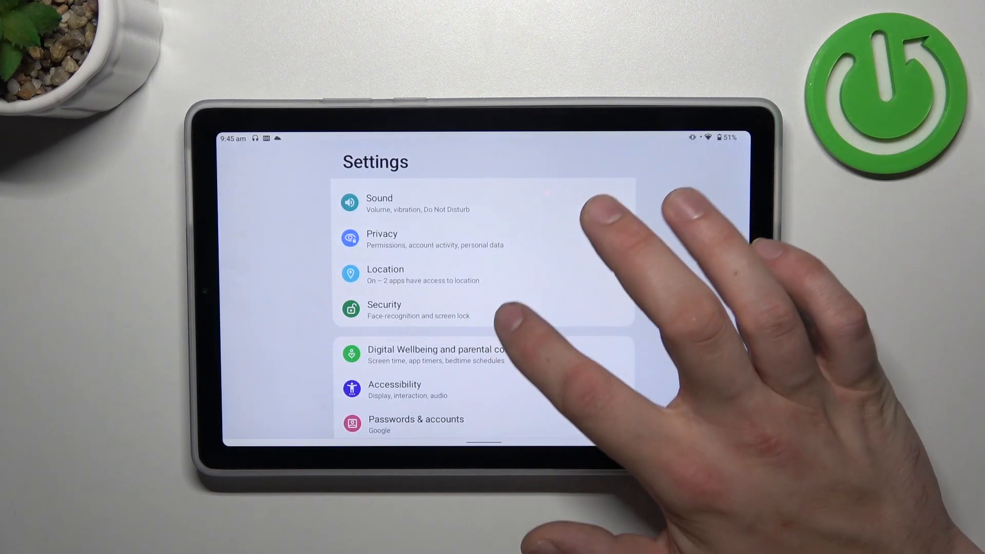
click(383, 309)
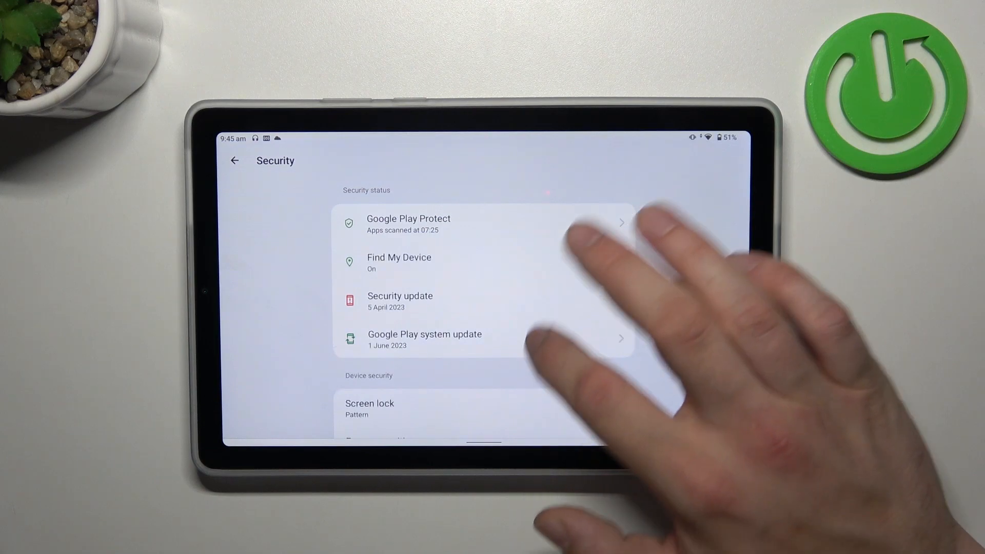
Step: Set the screen lock to None and delete the existing pattern, leaving it as Swipe
click(370, 408)
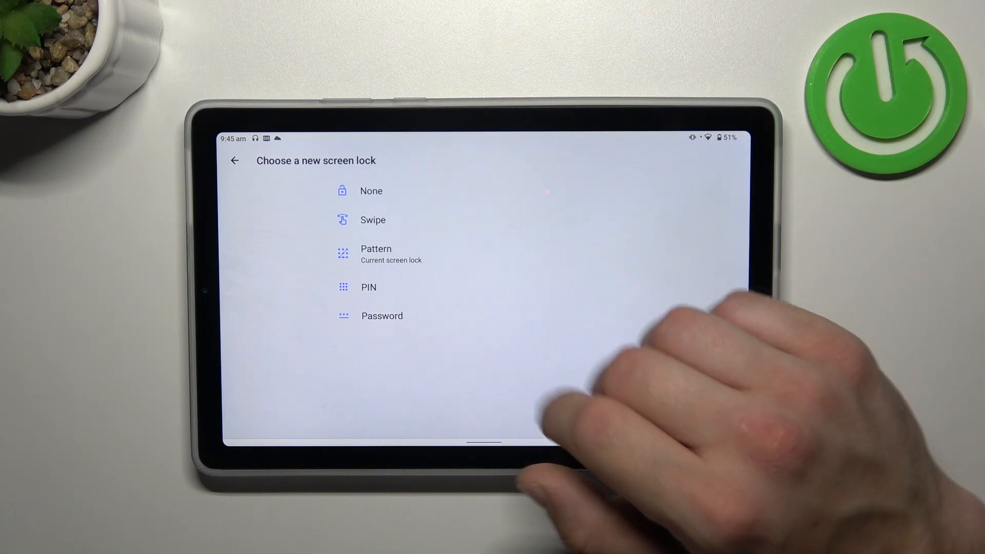
click(371, 190)
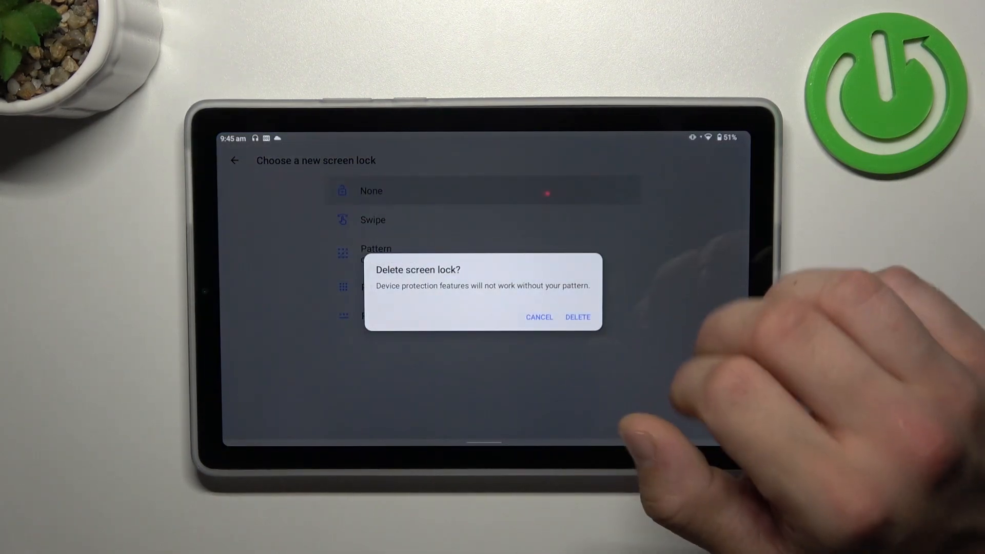
click(577, 317)
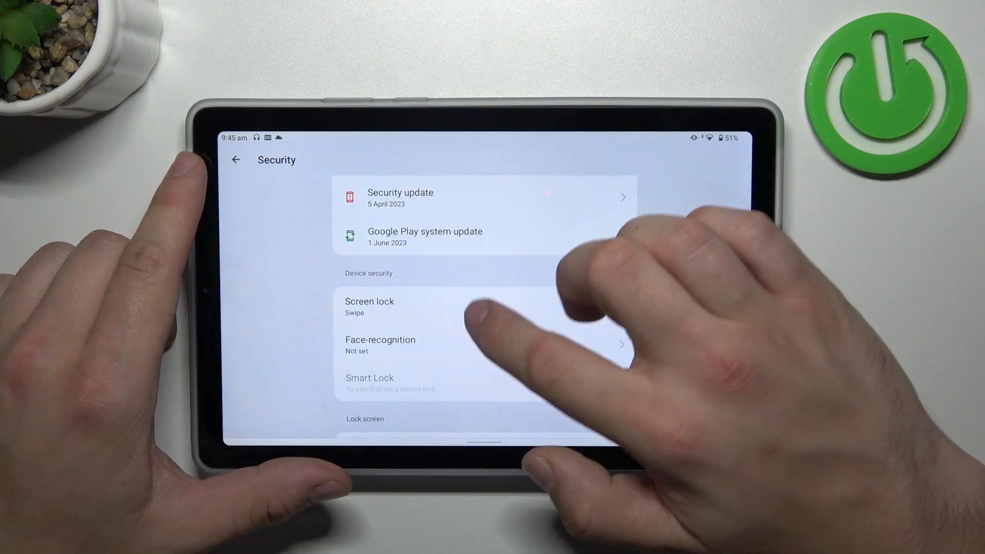
Step: Choose a new screen lock and finish the lock screen notification choice to reach Set a PIN
click(369, 306)
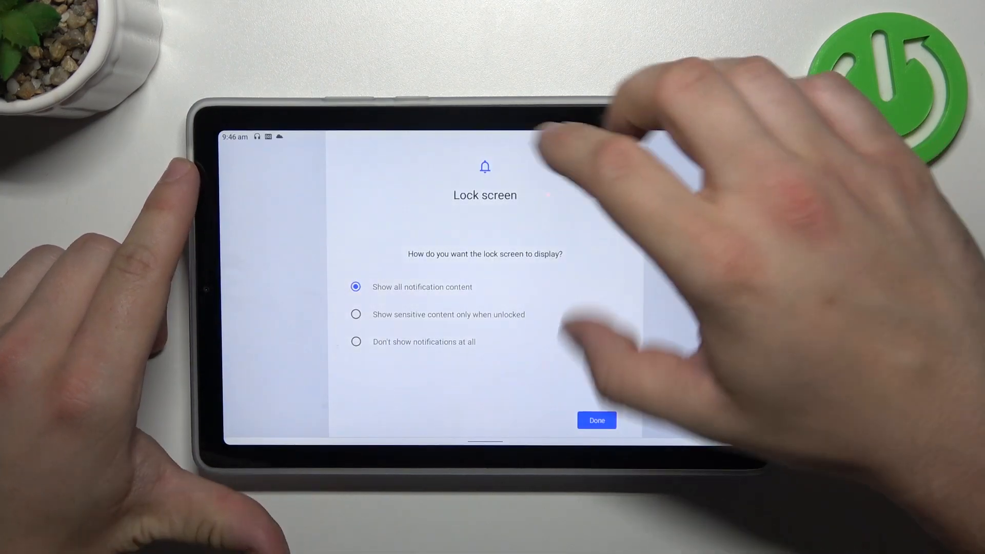
click(595, 420)
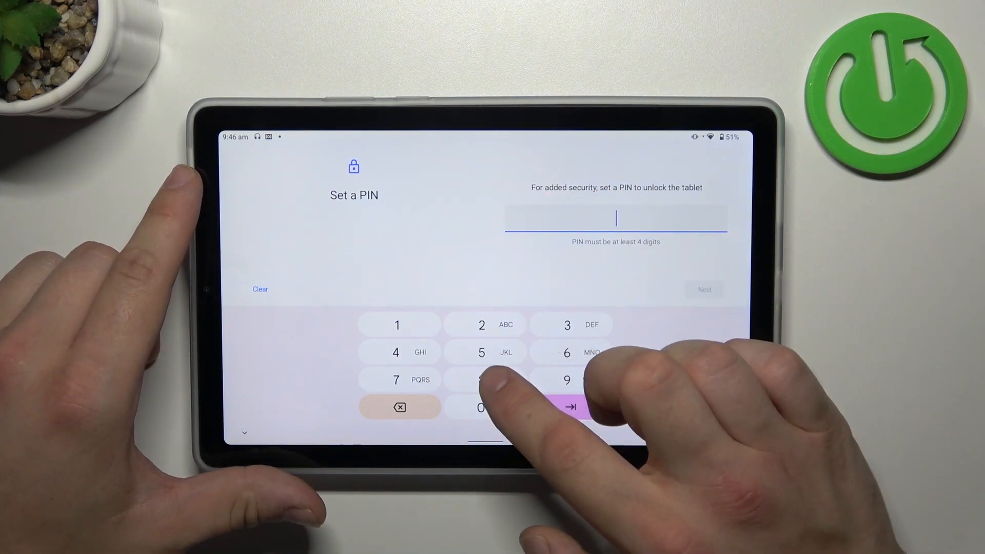
Step: Enter and confirm a four-digit PIN as the new screen lock
click(481, 352)
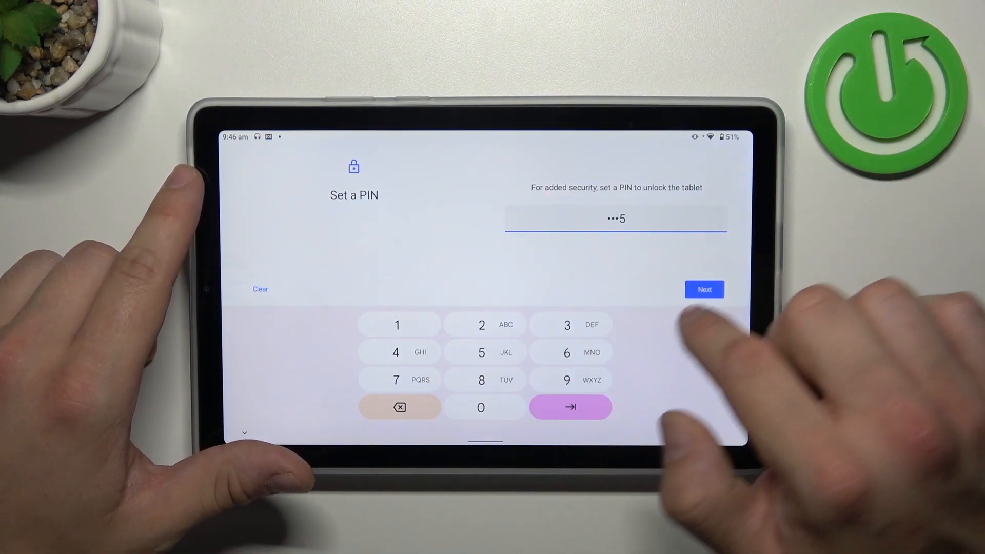
click(704, 290)
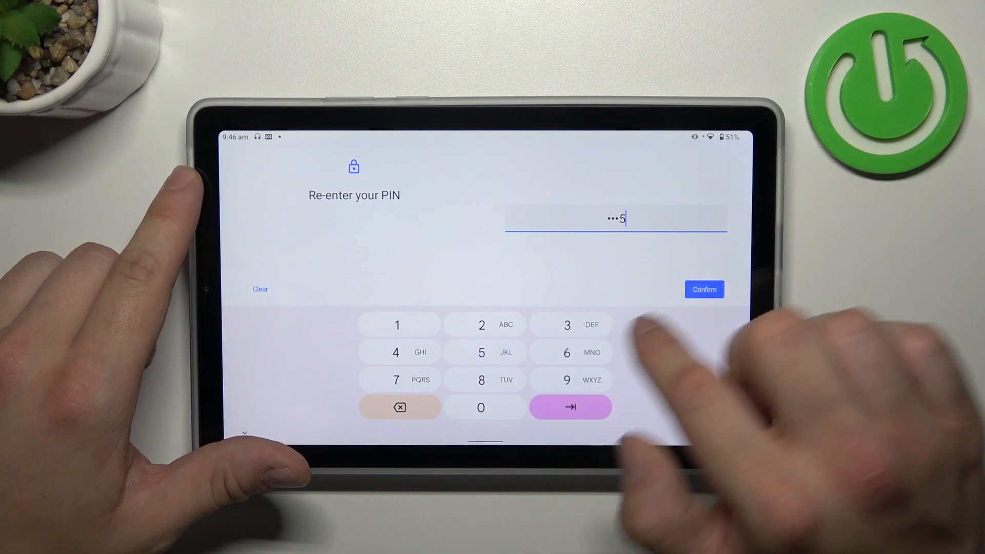
click(703, 290)
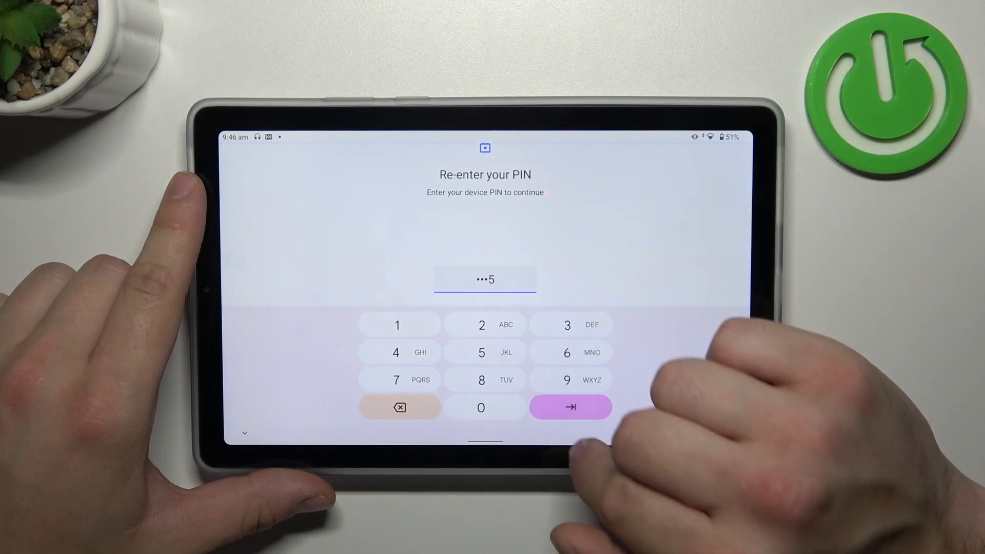
Step: Verify the current PIN and confirm an L-shaped pattern as the new screen lock
click(569, 407)
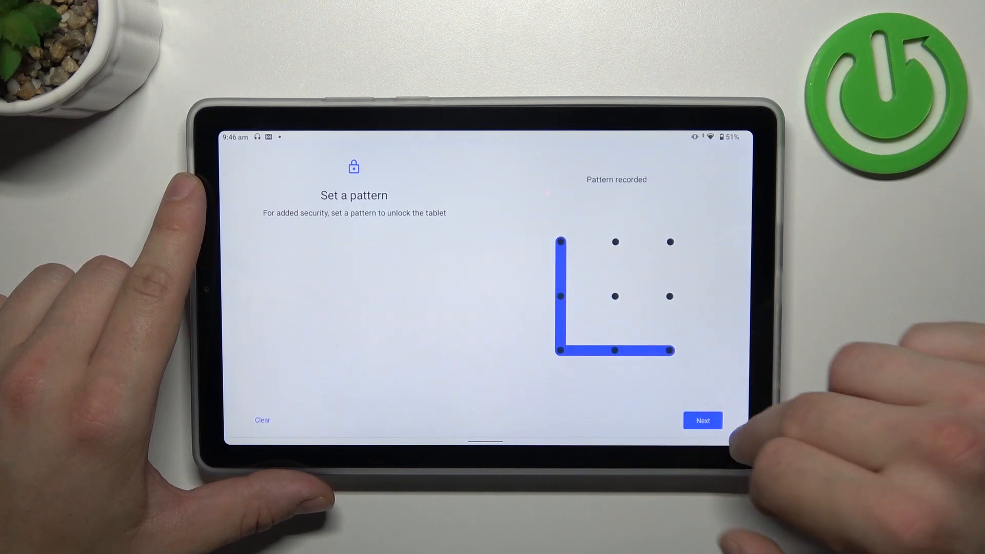
click(702, 420)
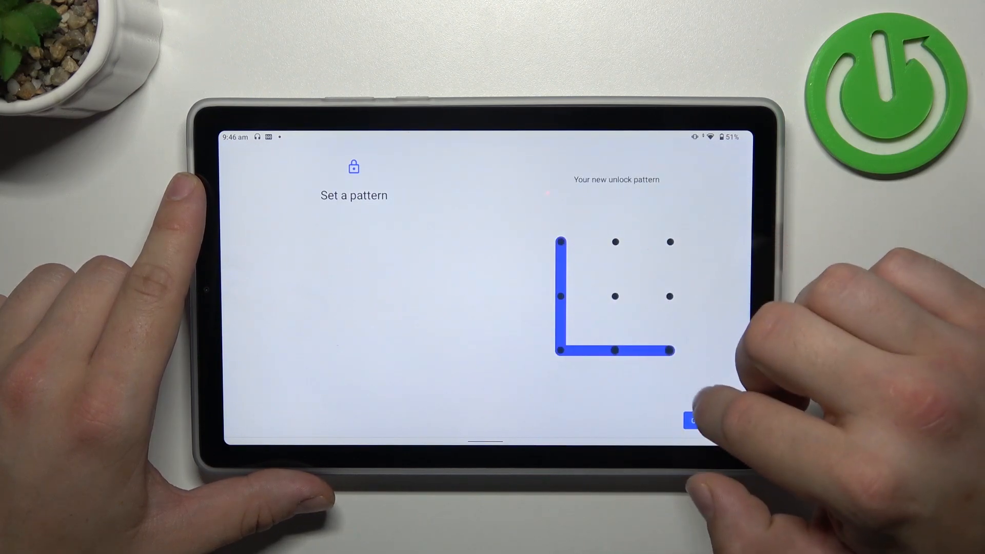
click(690, 421)
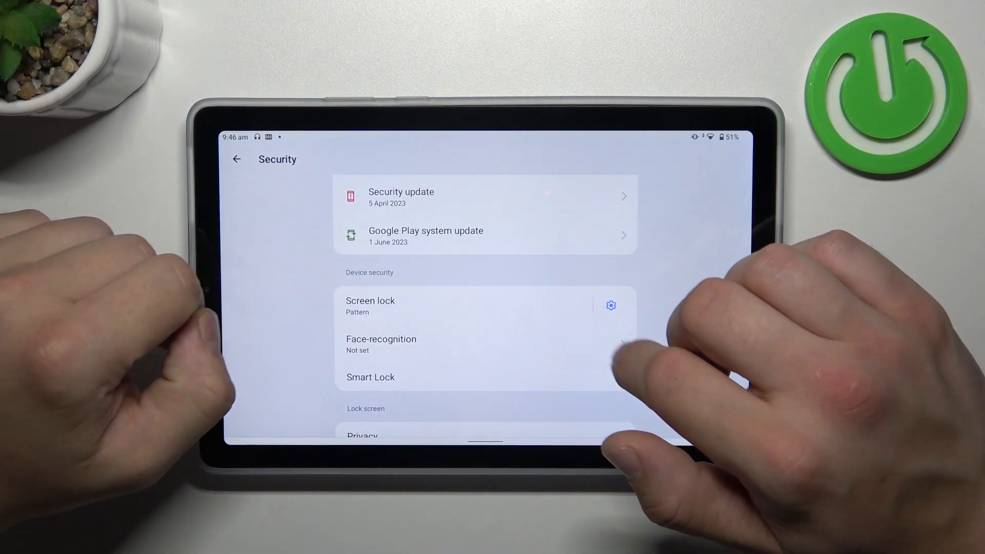
Step: Start Face-recognition setup and continue to the Enter face camera preview
click(371, 306)
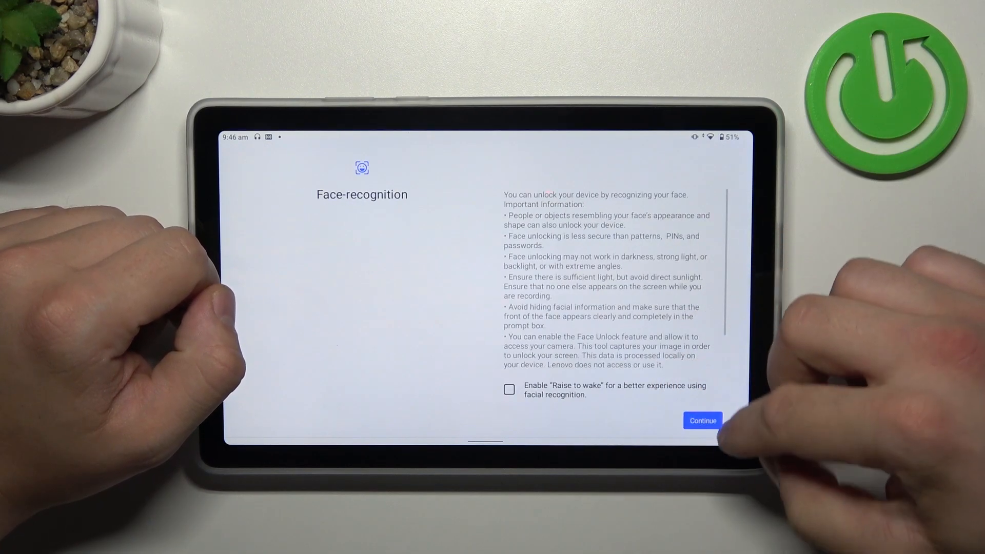
click(702, 421)
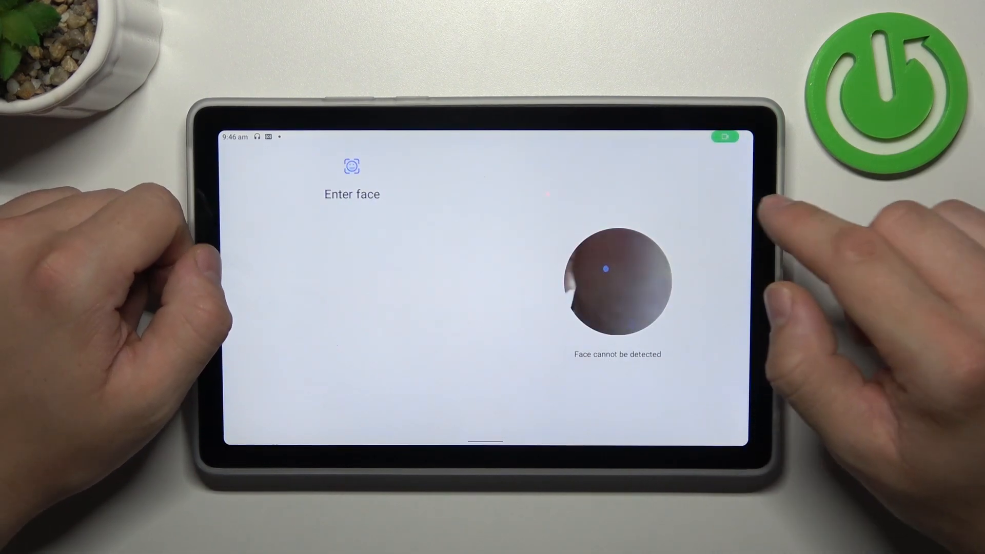